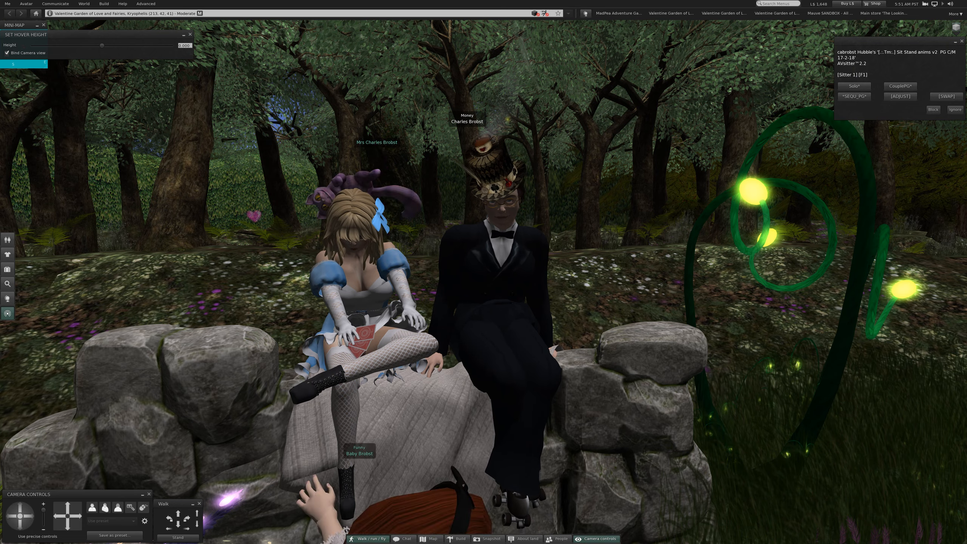
- Choose Couple and start the 1LoversCh pose, him reclining with her nestled beside
left_click(899, 86)
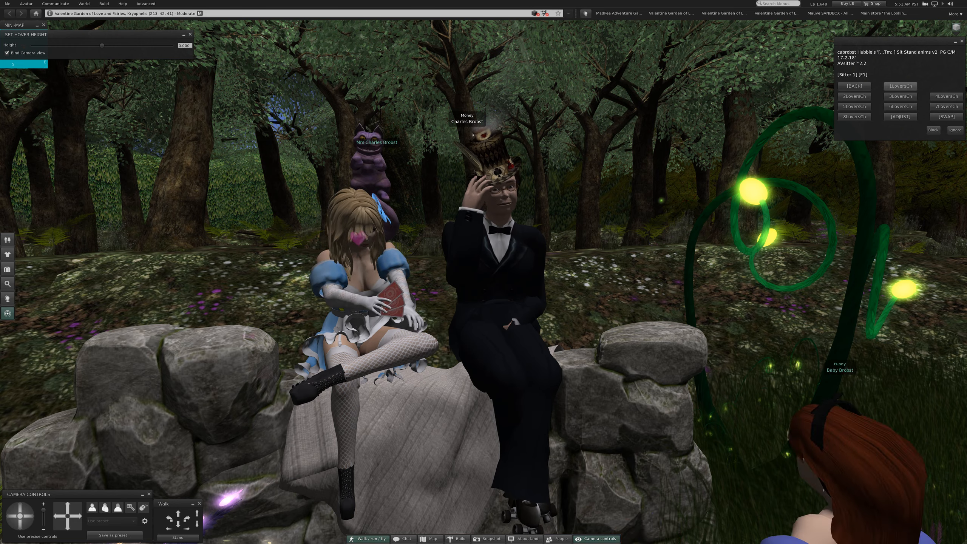
left_click(898, 86)
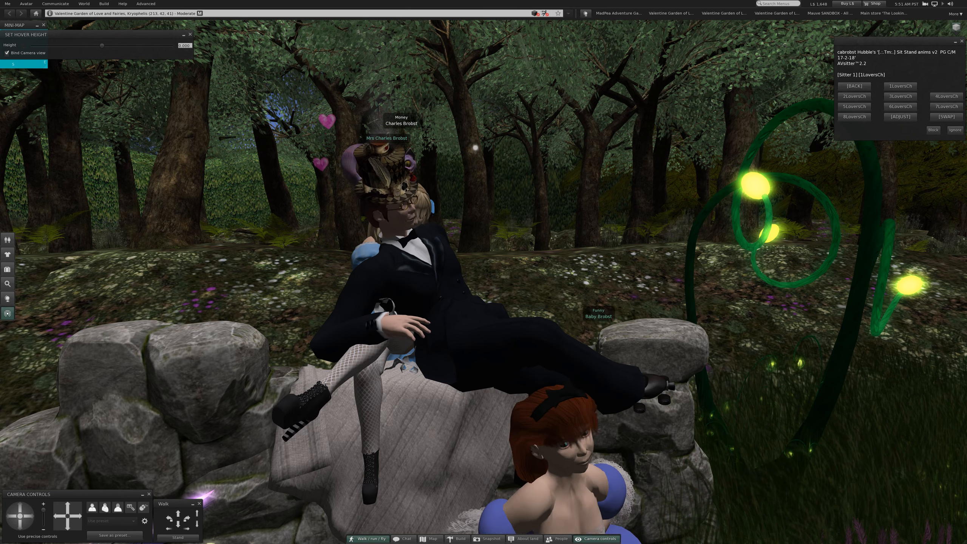
- Shift the pair into the kissing embrace pose, her draped across his lap
left_click(853, 85)
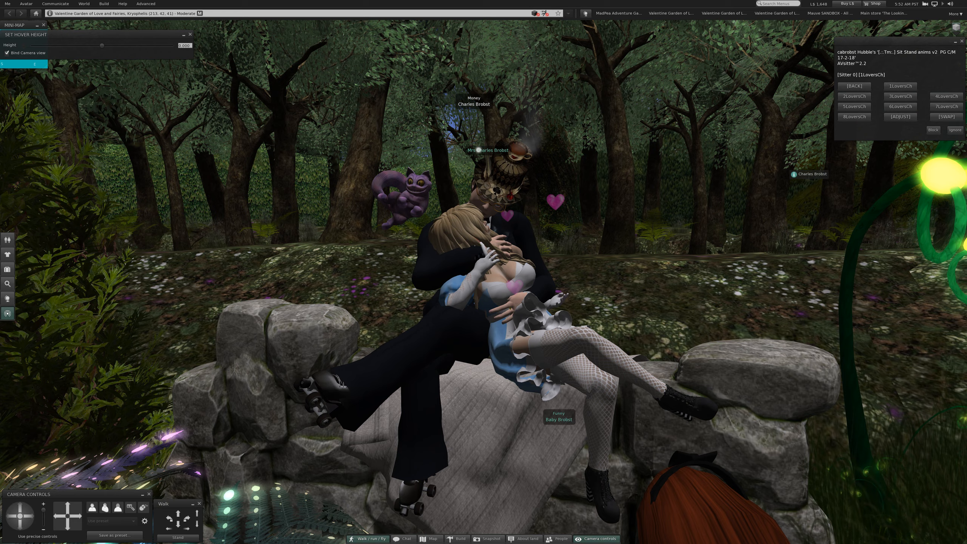
- Start the 3LoversCh pose, her perched on his knee touching his hand
left_click(854, 106)
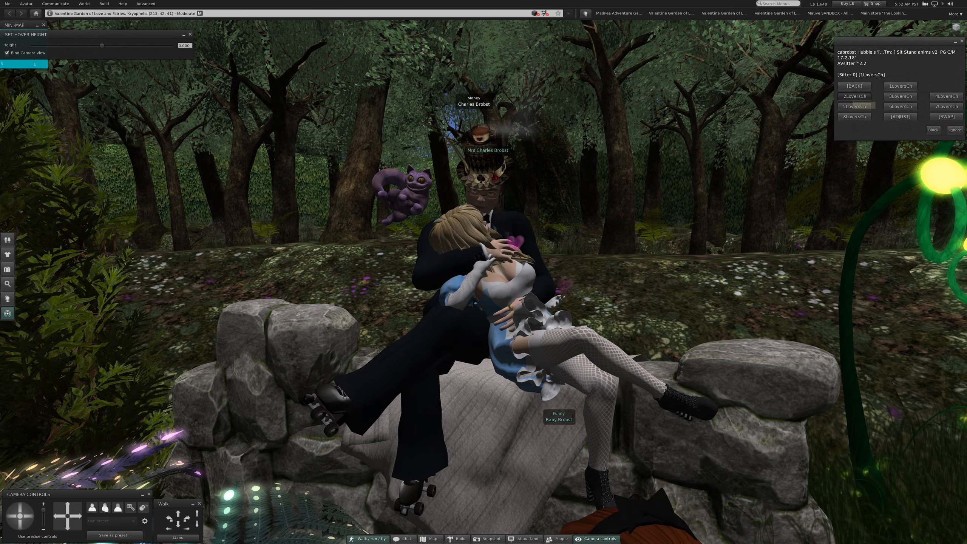
left_click(853, 96)
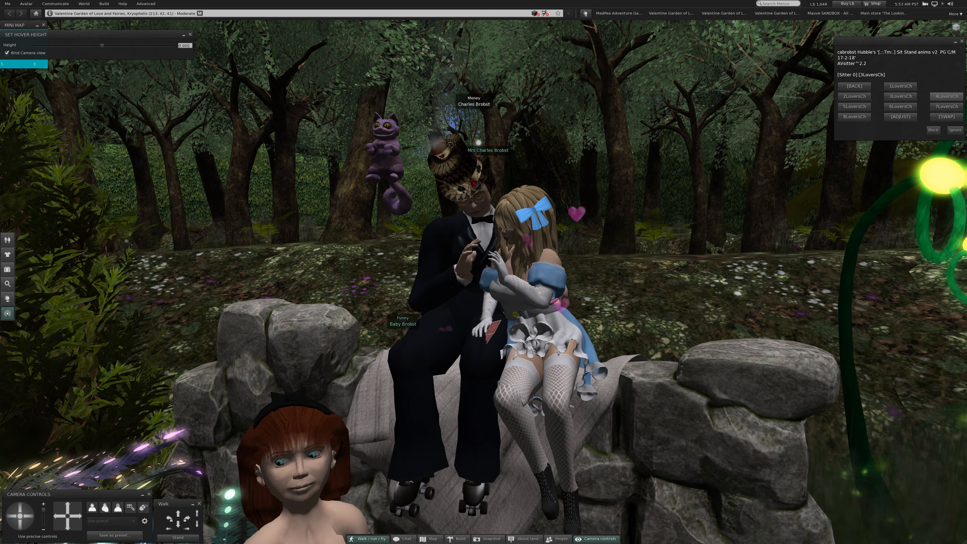
- Cycle through 4LoversCh to 8LoversCh, ending in the lap hug, then page to the Cudd options
left_click(942, 106)
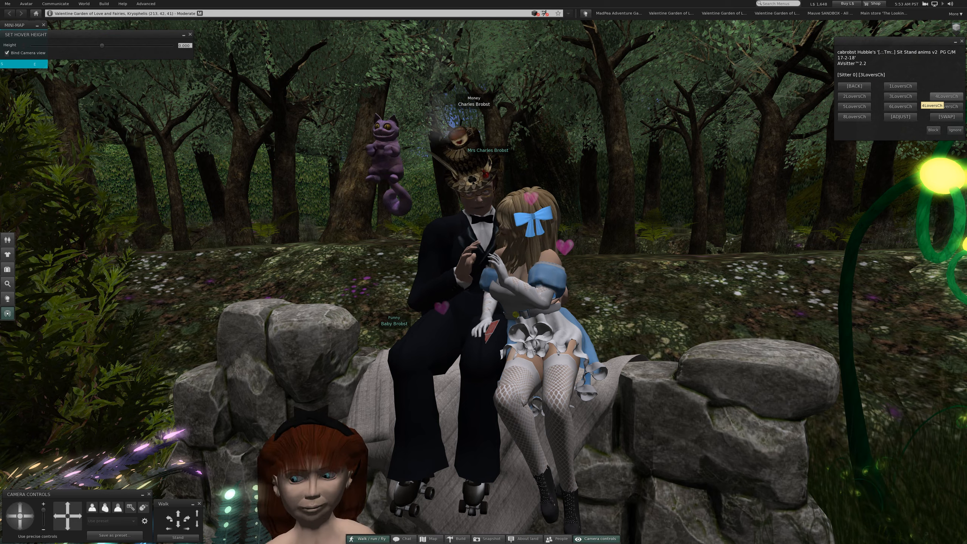
left_click(944, 96)
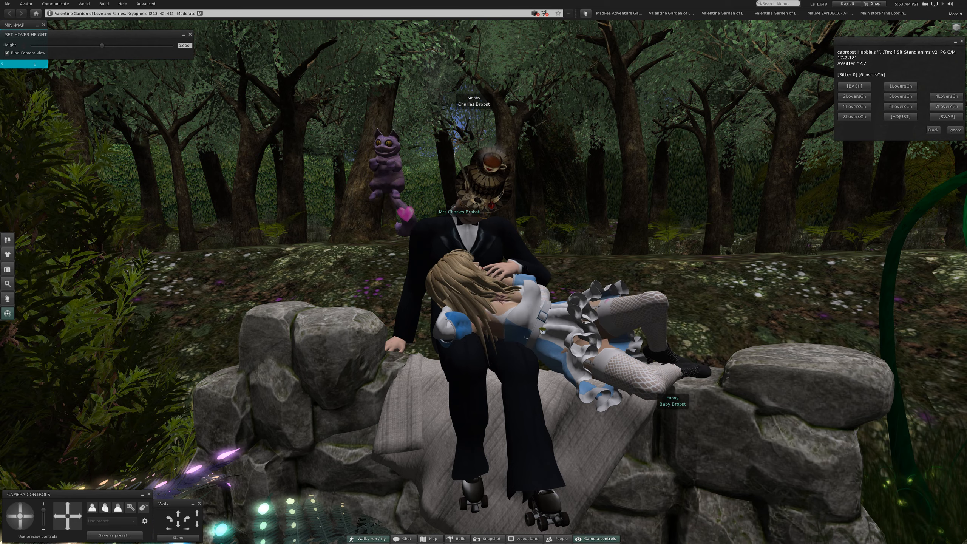
left_click(944, 105)
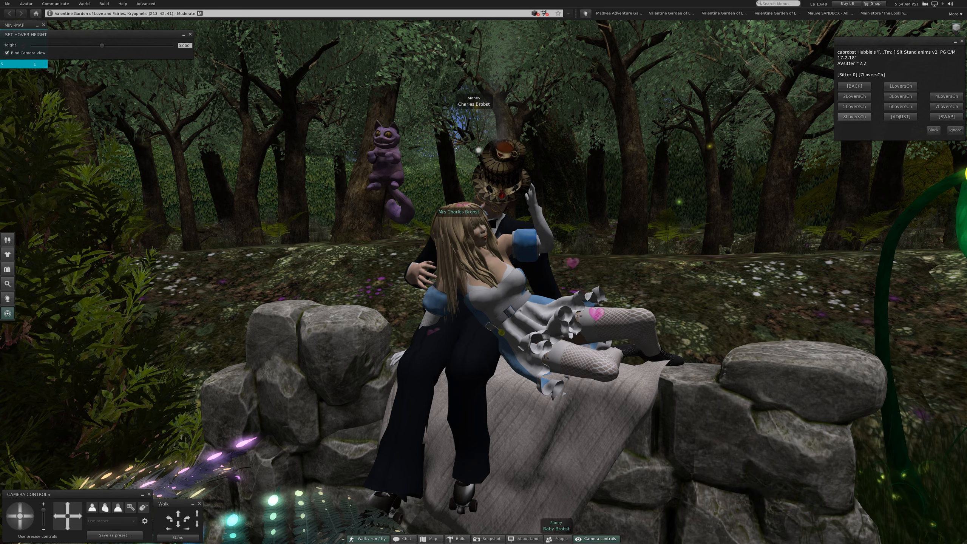
left_click(853, 116)
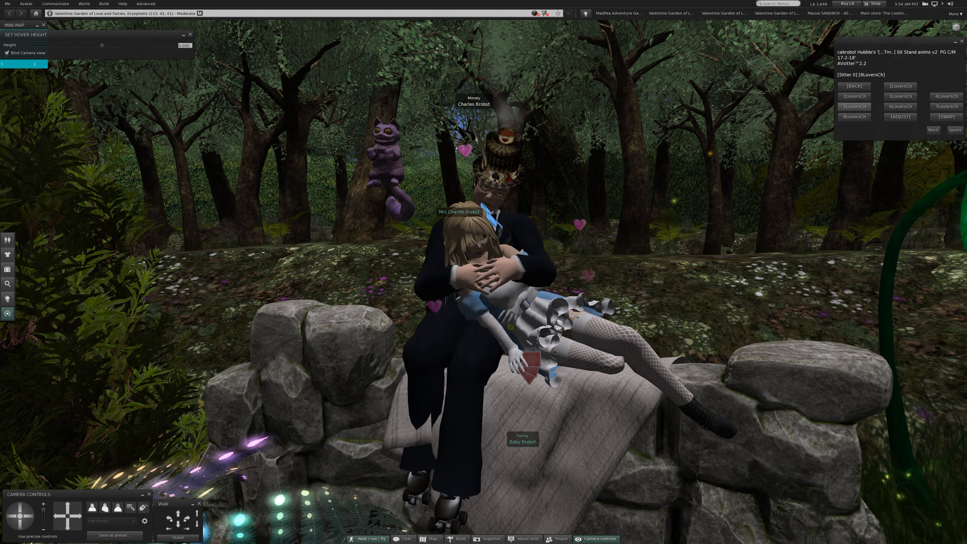
left_click(853, 96)
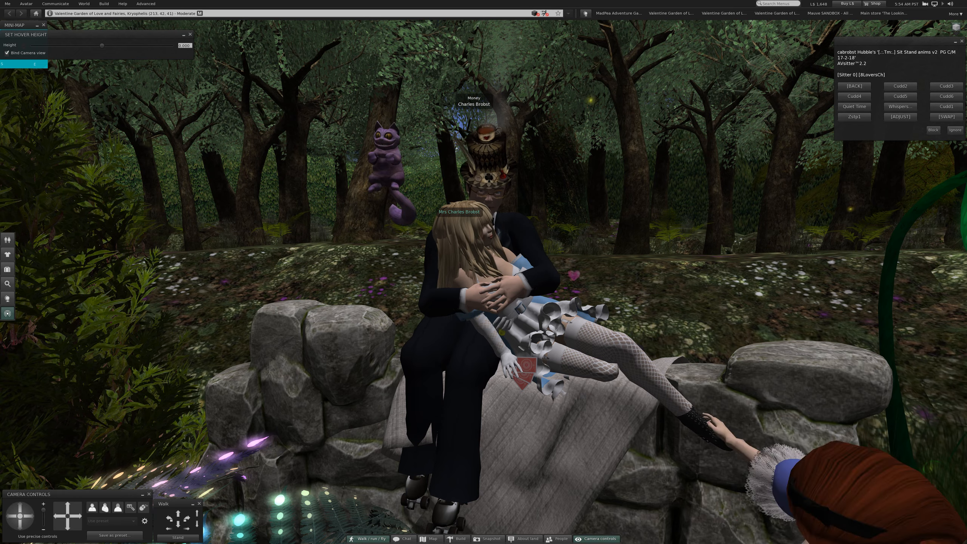
- Try the Quiet Time and other Cudd poses, settling on the lap cuddle with her leaning back
left_click(900, 86)
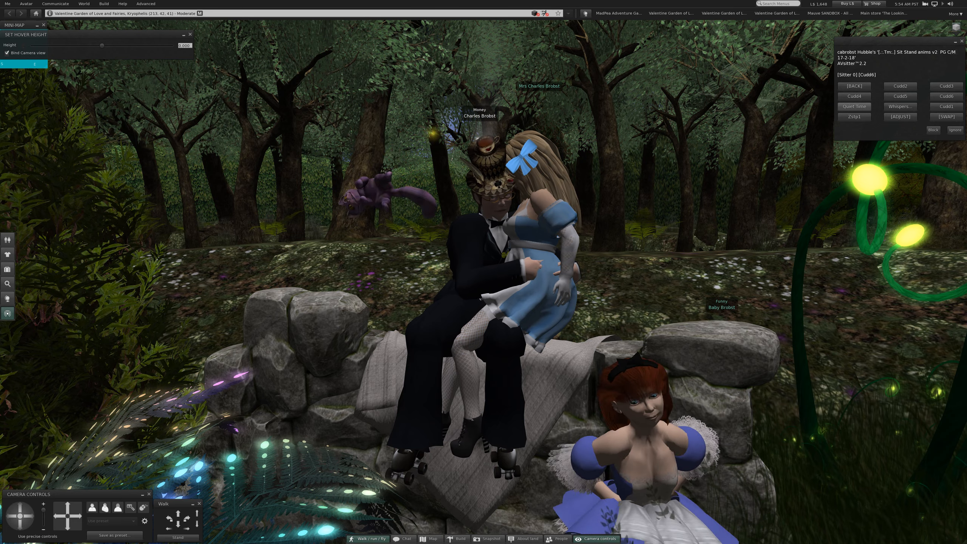
left_click(853, 106)
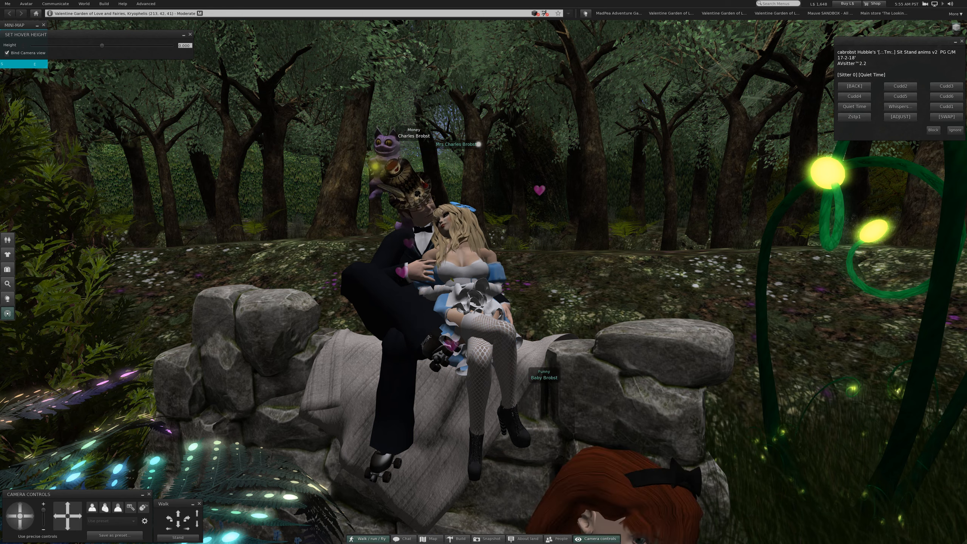
left_click(898, 106)
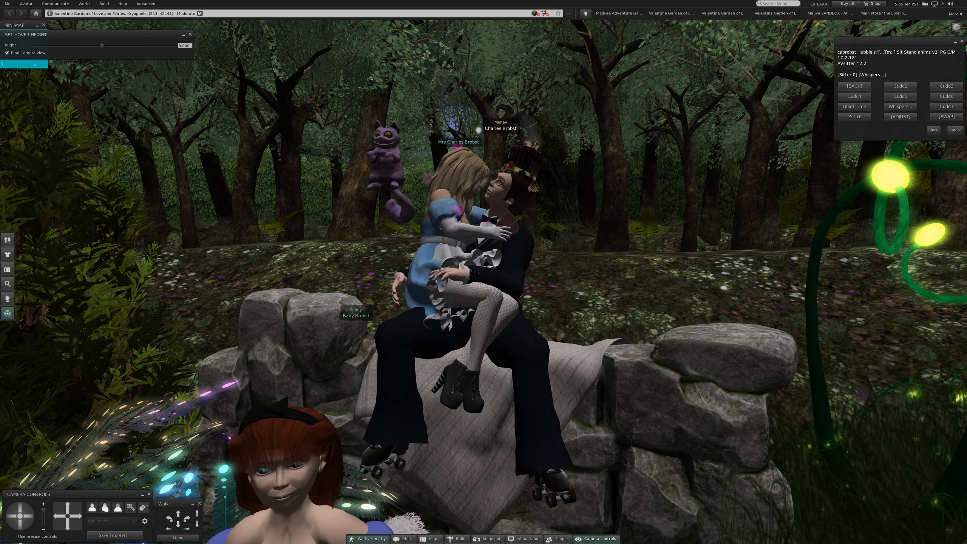
left_click(945, 106)
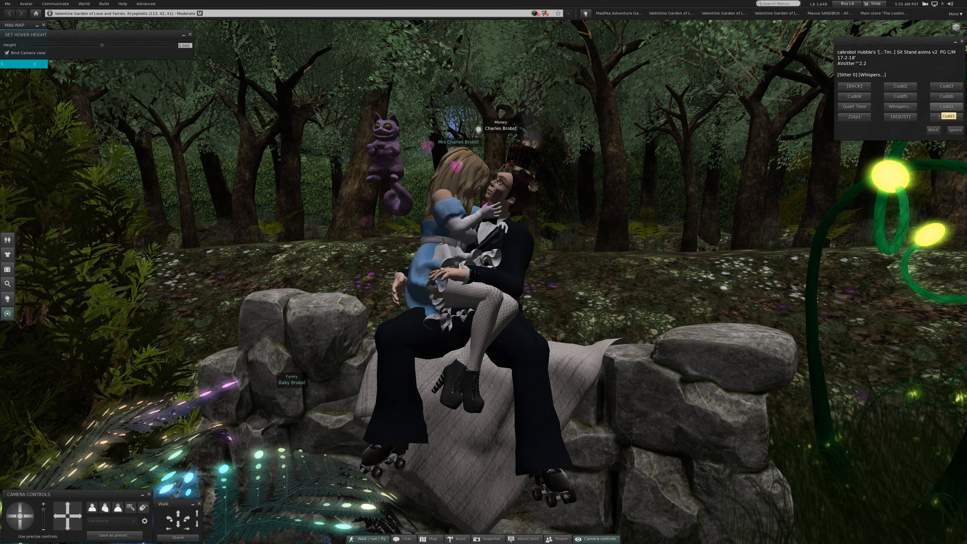
left_click(945, 116)
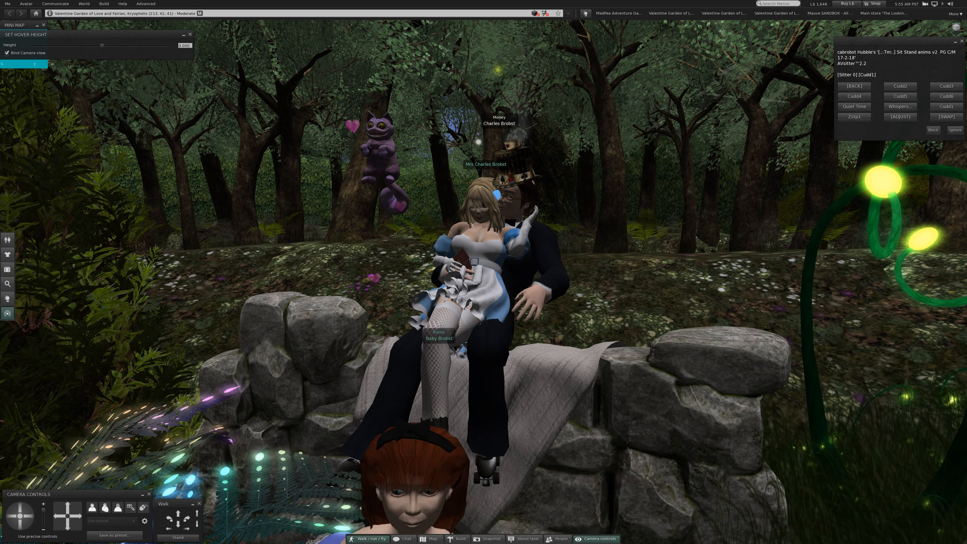
- Switch the pair to the Zstp1 pose, him holding her sideways across his lap
left_click(83, 4)
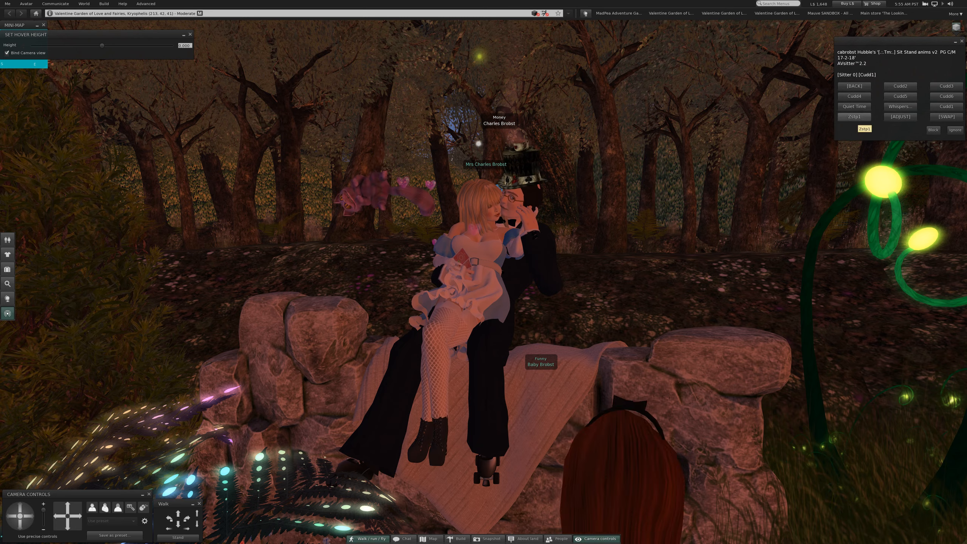
left_click(854, 117)
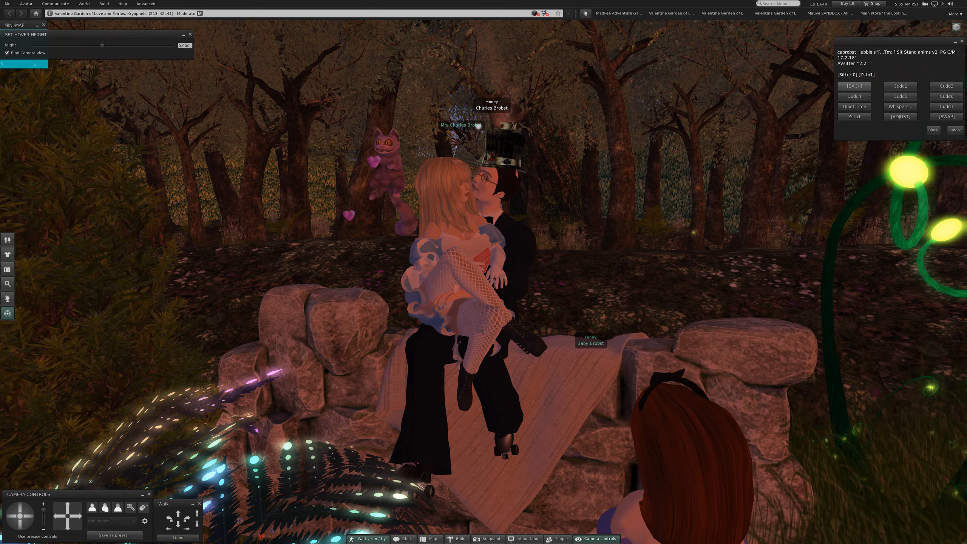
- Page to More animations and play BabyLoveYou, her on his knee with heads together
left_click(854, 86)
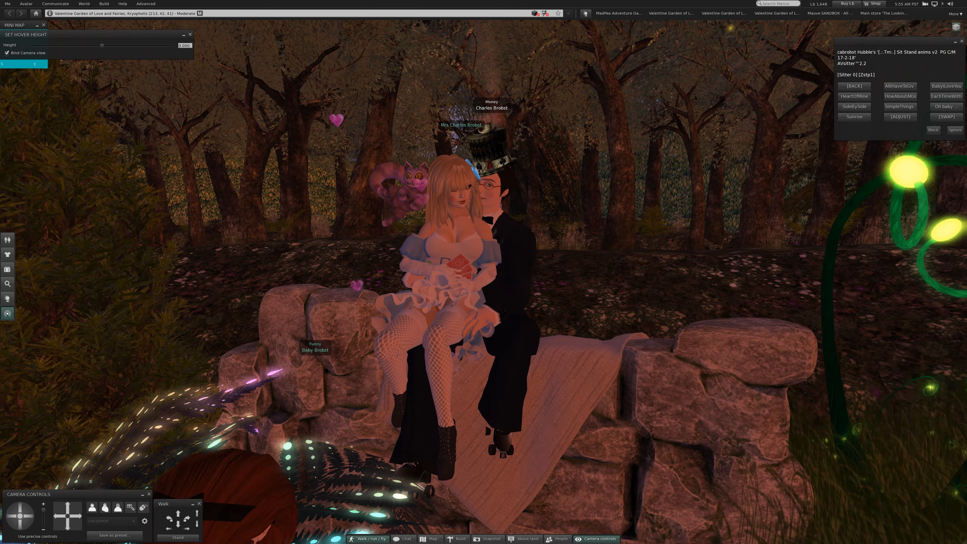
left_click(899, 85)
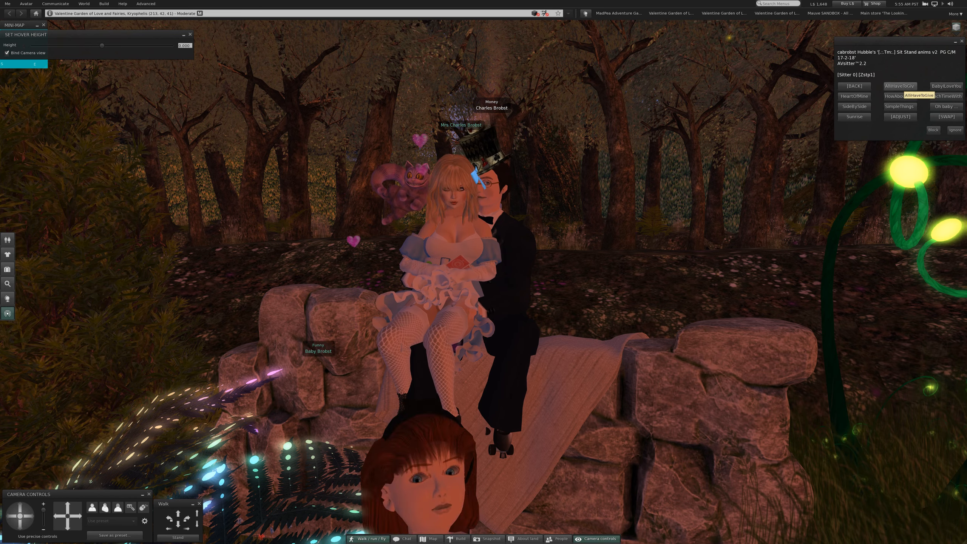
left_click(918, 96)
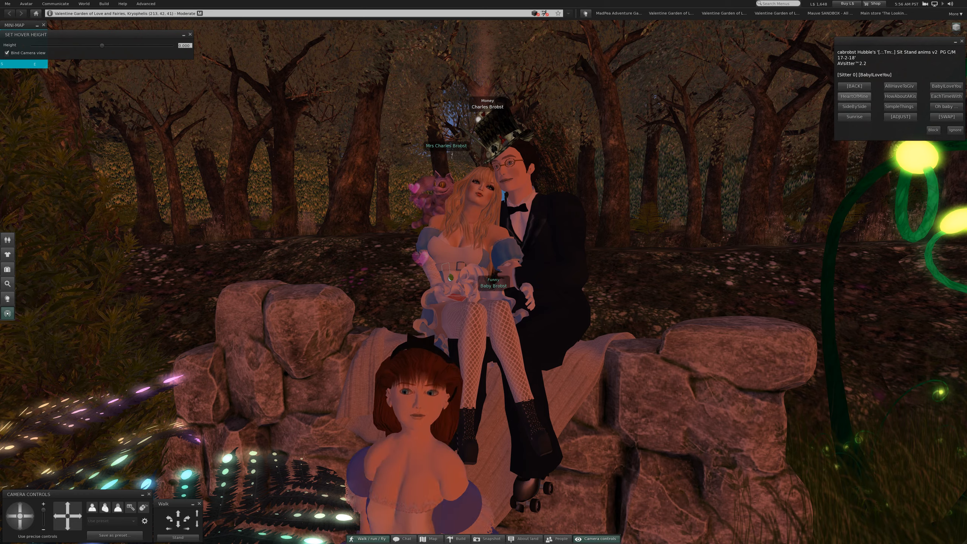
- Play HowAboutAKiss, then settle the pair into SideBySide, seated shoulder to shoulder
left_click(853, 95)
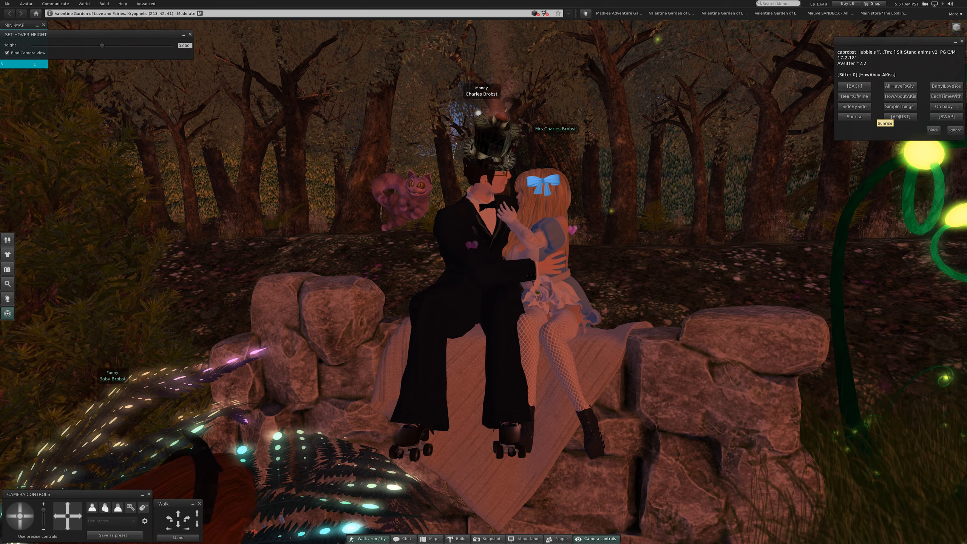
left_click(945, 95)
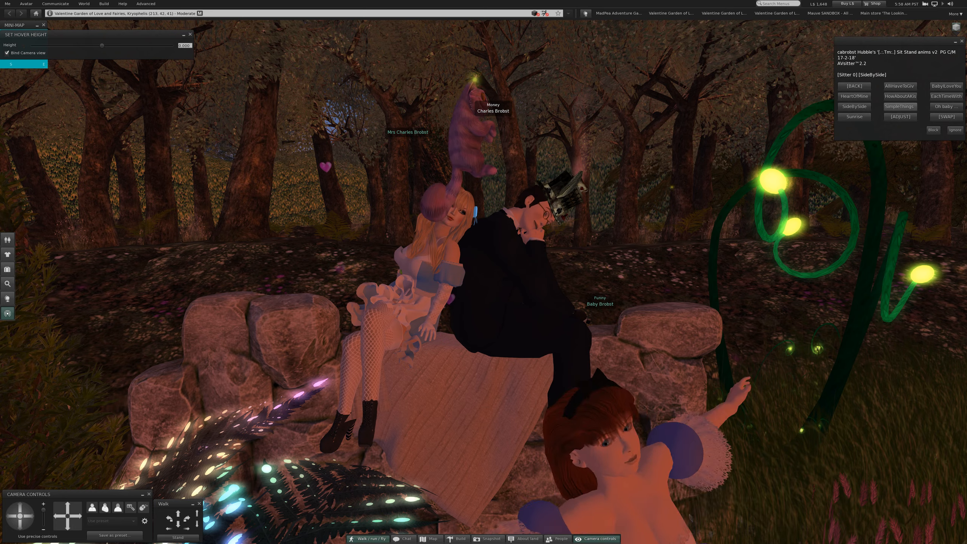
- Start the Oh baby pose, him cradling her back across his lap
left_click(899, 106)
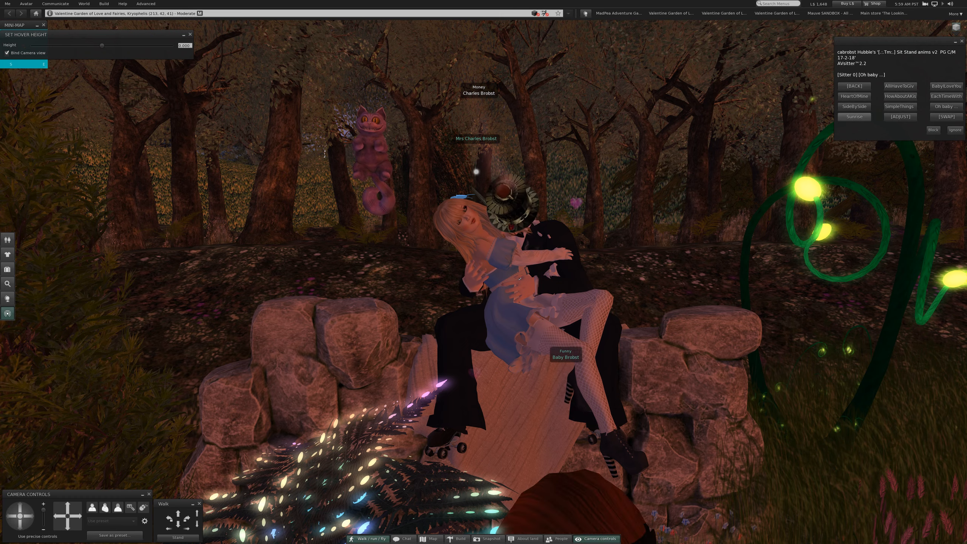
- Play the Sunrise cuddle, then return BACK to the earlier animation set
left_click(853, 116)
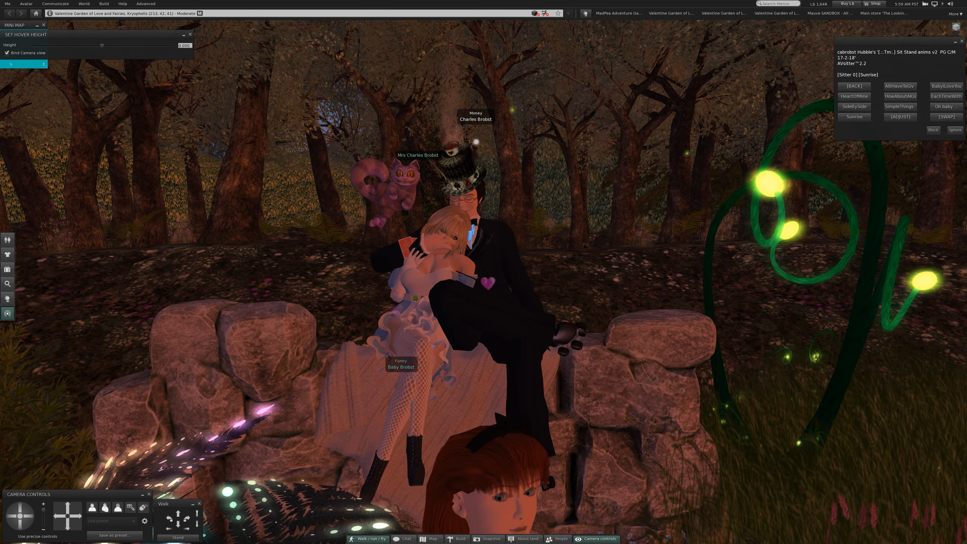
left_click(878, 96)
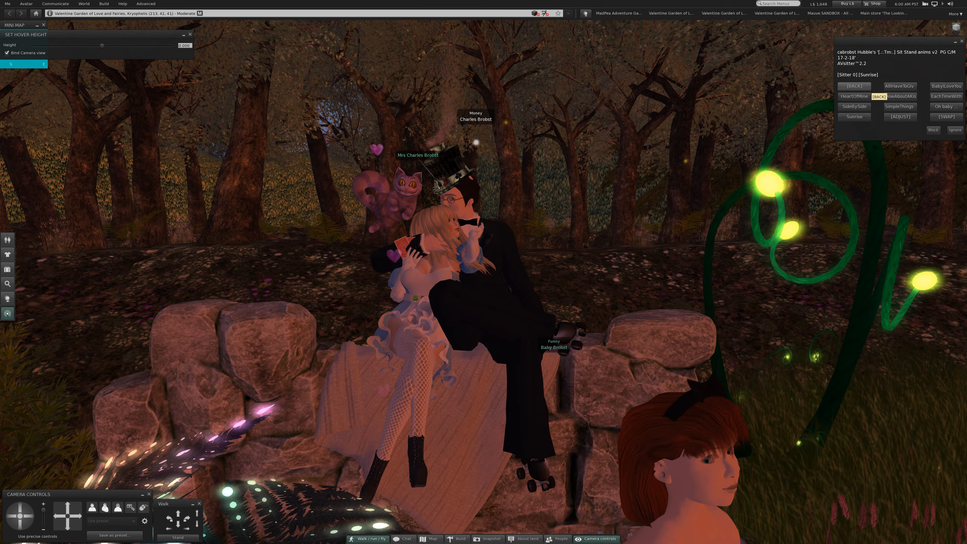
left_click(878, 96)
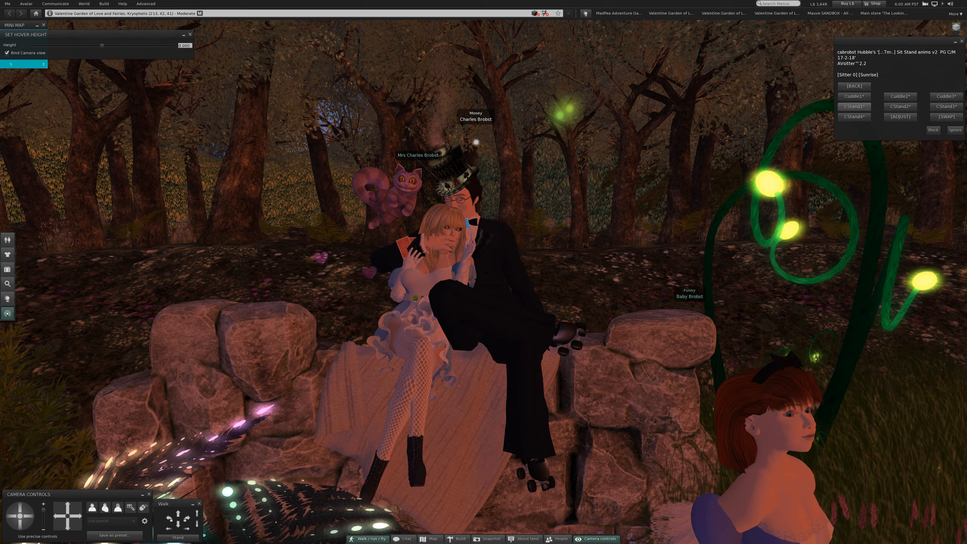
- Load the CStand4 pose set so the couple stand close in the PreciousFlower pose
left_click(854, 116)
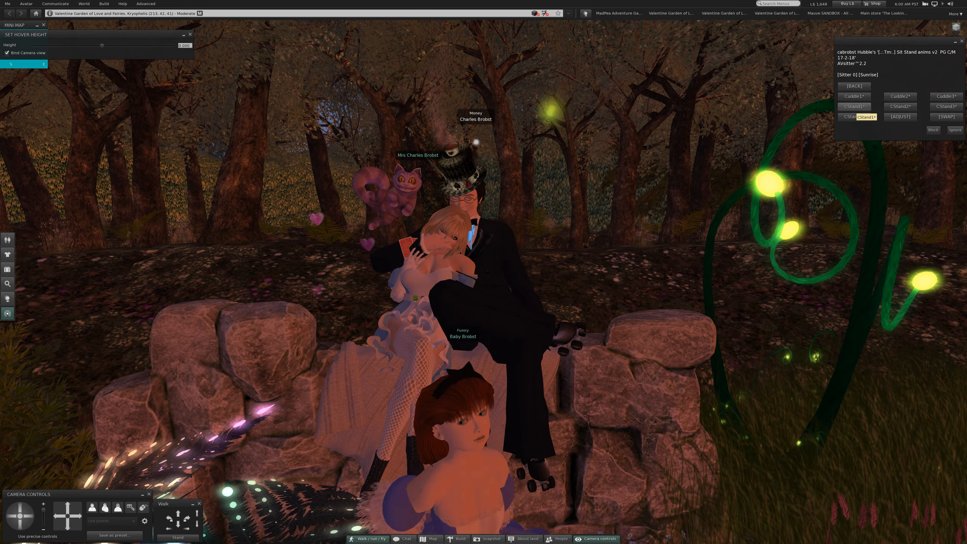
left_click(854, 117)
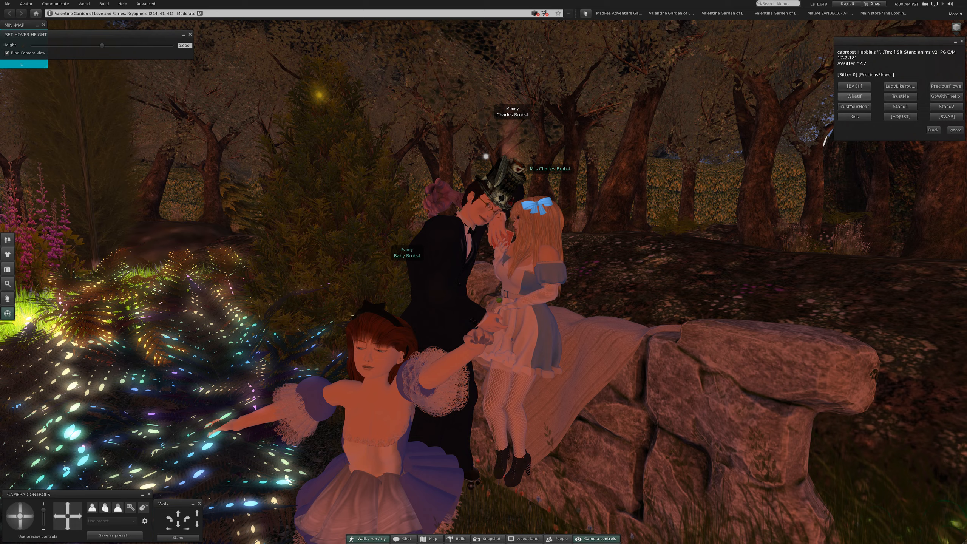
- Switch the couple to the WhatIf pose, then into the TrustMe embrace
left_click(854, 96)
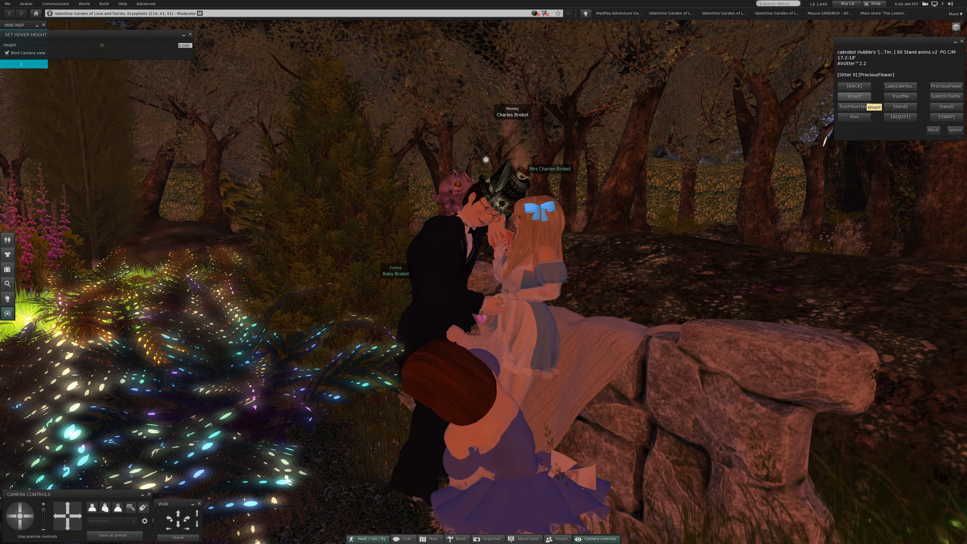
left_click(854, 96)
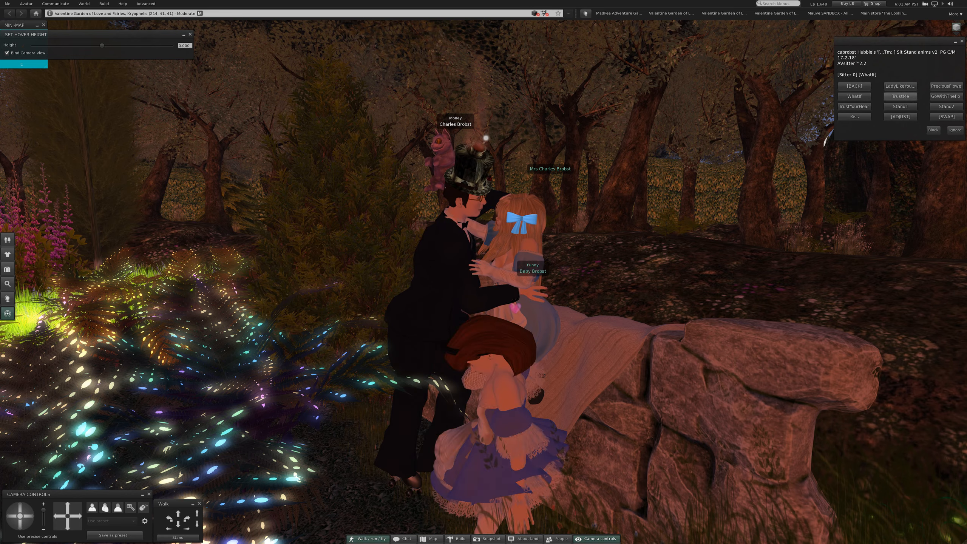
left_click(899, 96)
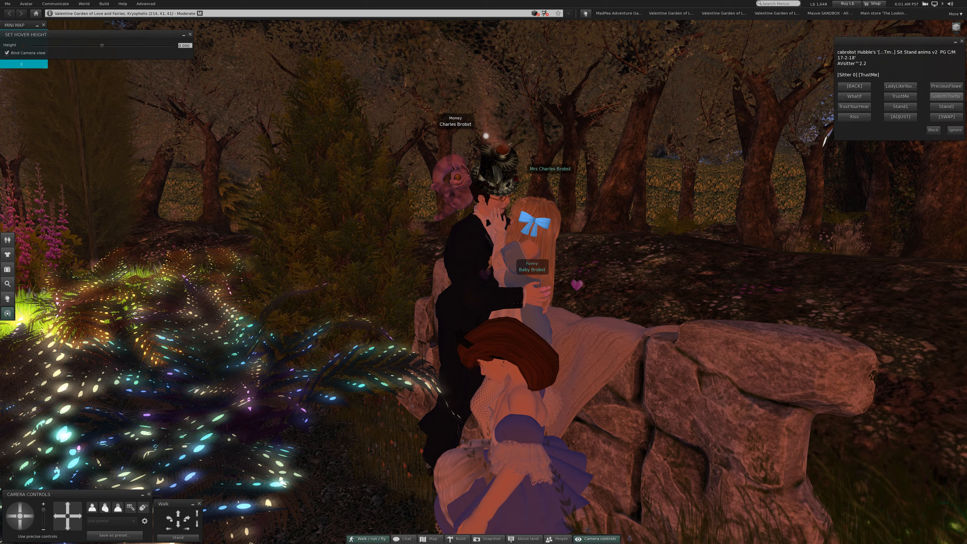
- Move the couple through GoWithTheflow and TrustYourHeart, ending in the Stand2 pose
left_click(945, 96)
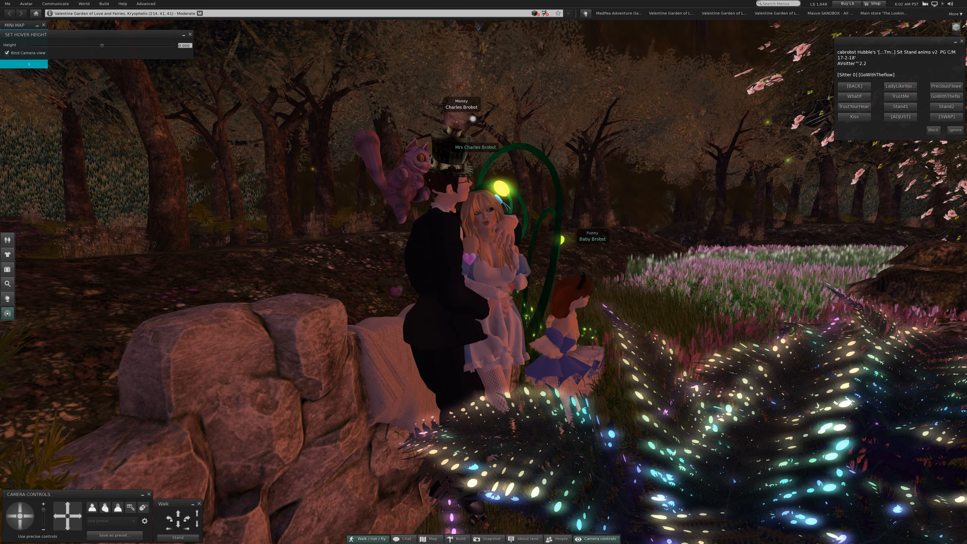
left_click(853, 106)
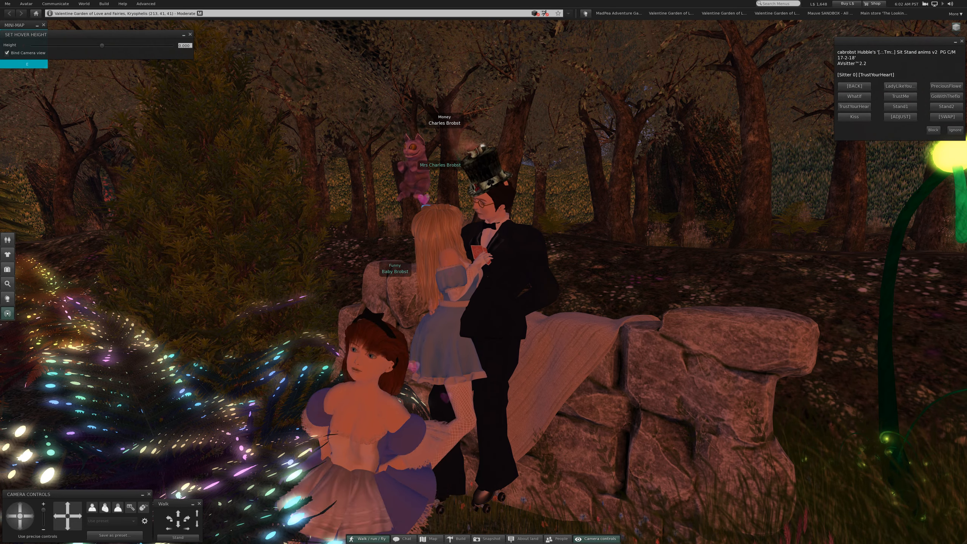
left_click(900, 106)
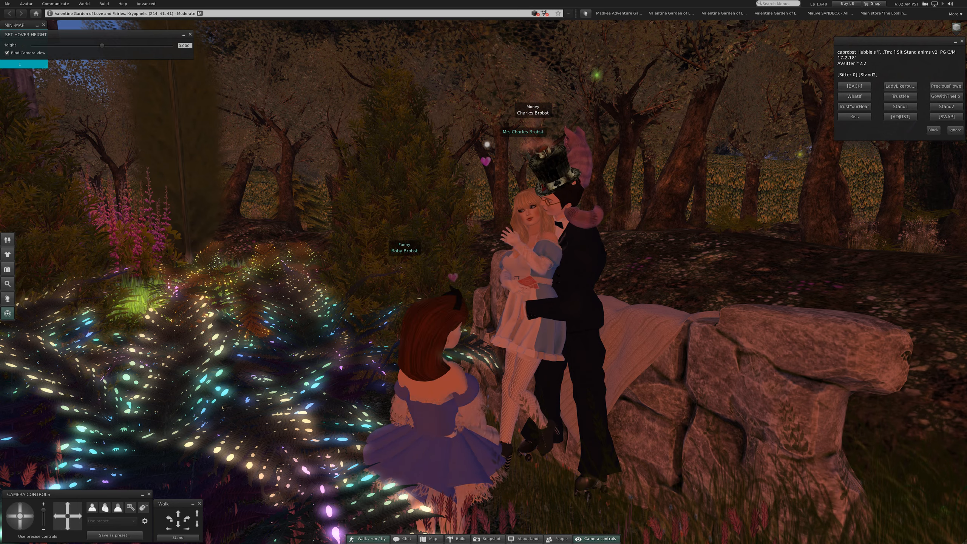
- Start the Kiss animation so the couple stand locked in a kiss
left_click(854, 117)
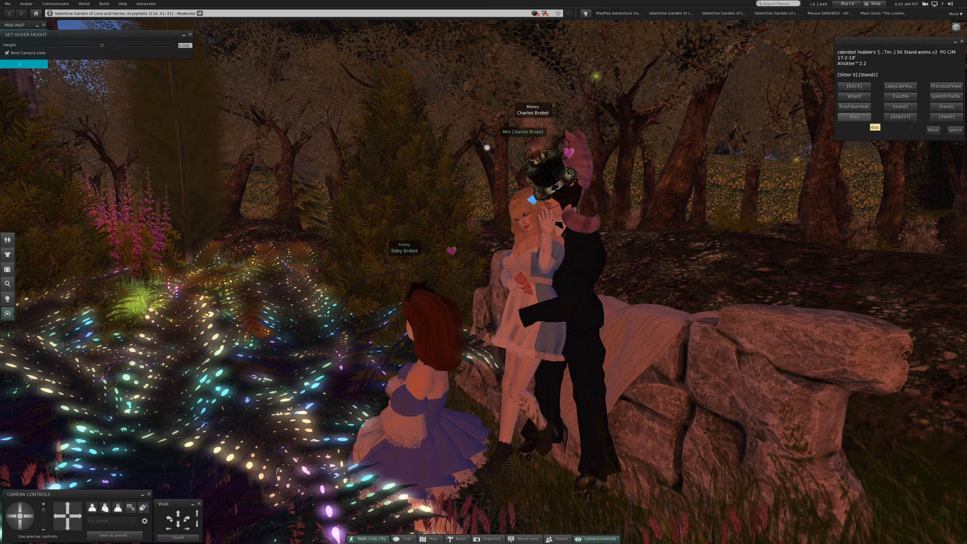
left_click(854, 116)
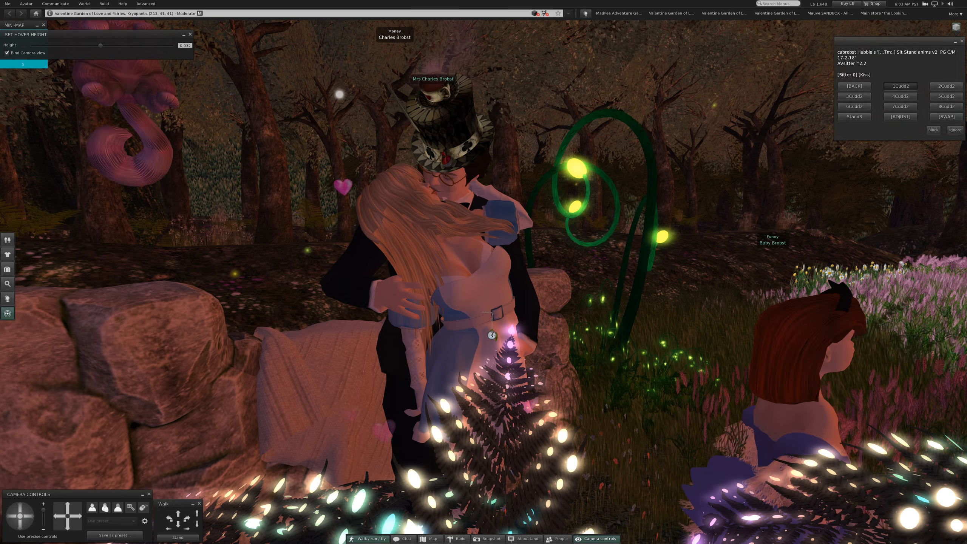
- Switch the couple to the 2Cudd2 cuddle, then to the 3Cudd2 cuddle
left_click(899, 86)
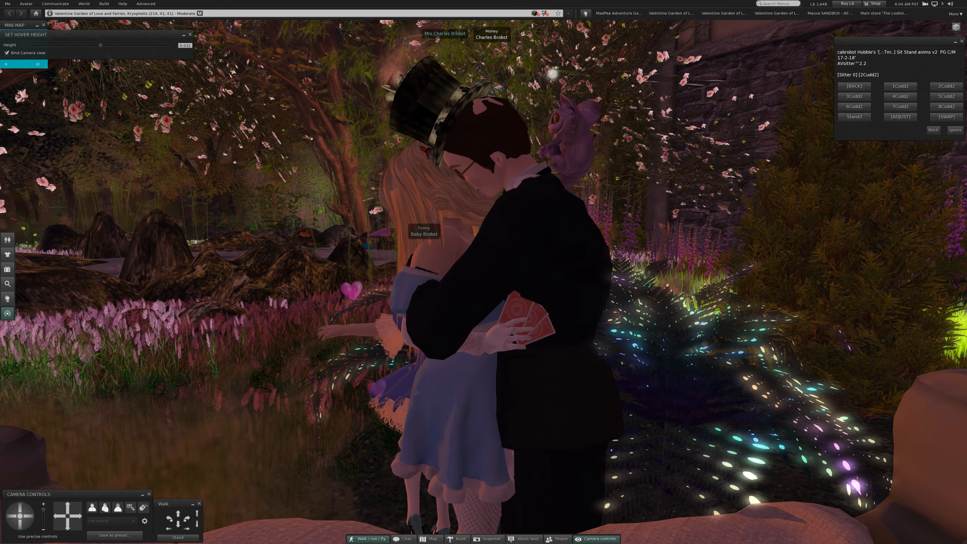
left_click(854, 96)
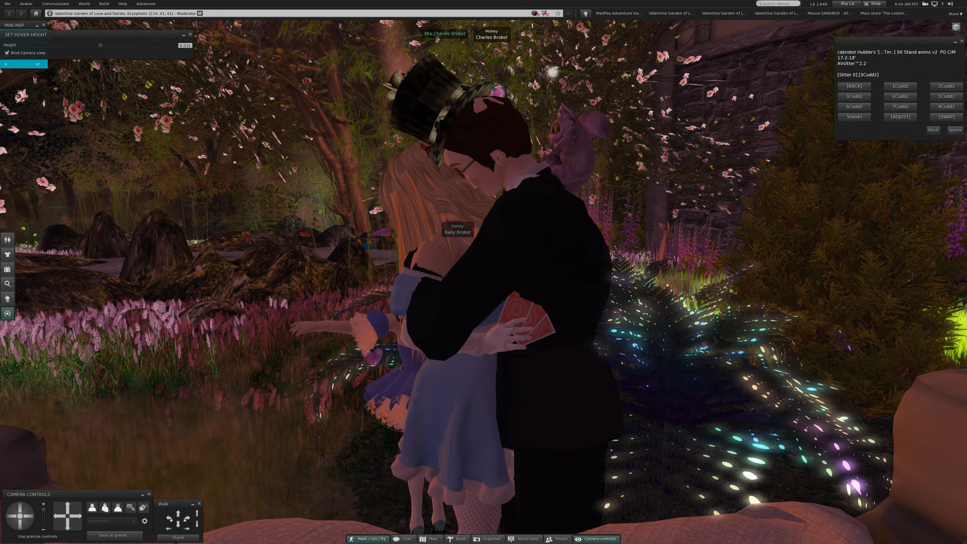